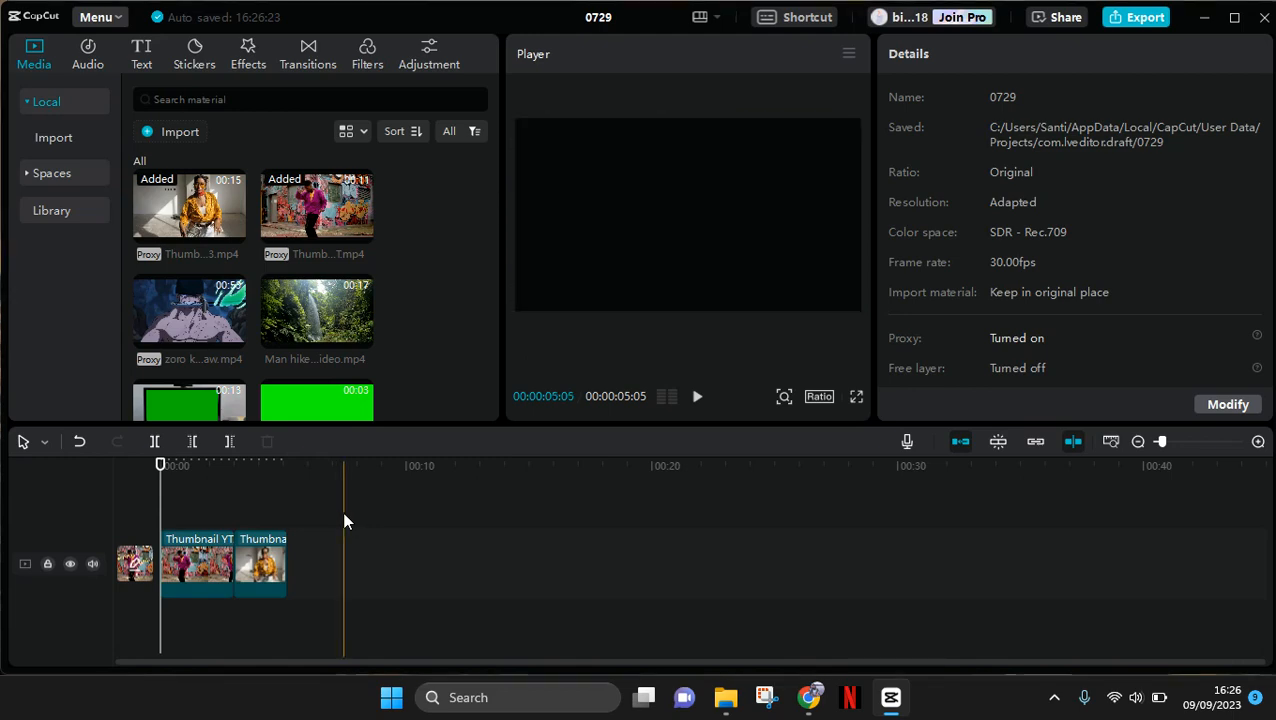
# Scrub and preview the two dance clips, including the frame where they meet.
pyautogui.click(259, 465)
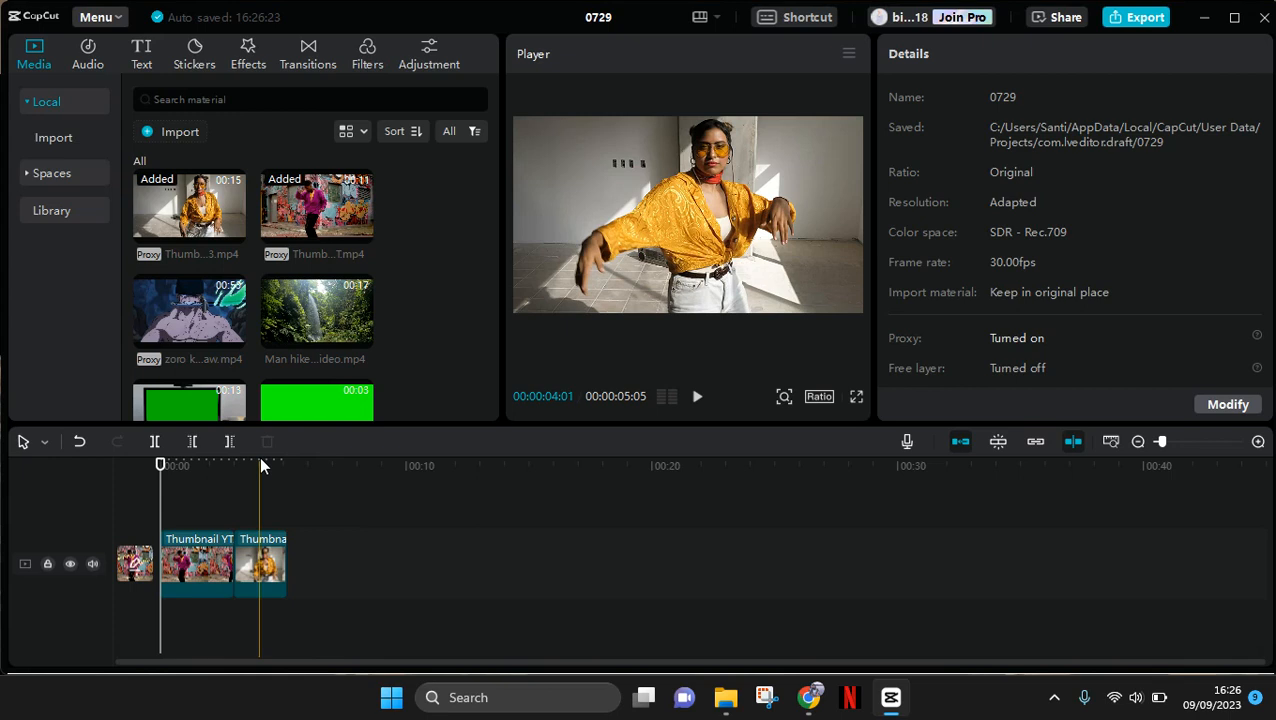
pyautogui.click(160, 465)
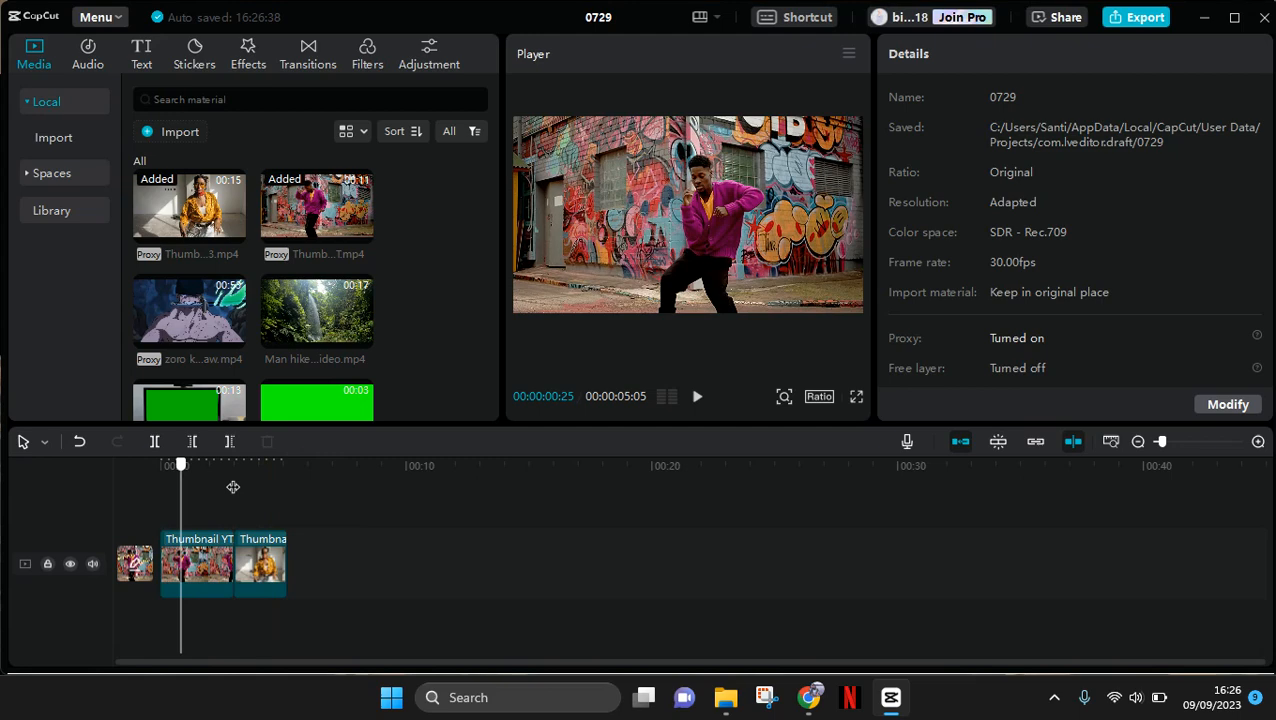
pyautogui.moveTo(180, 465); pyautogui.dragTo(239, 465)
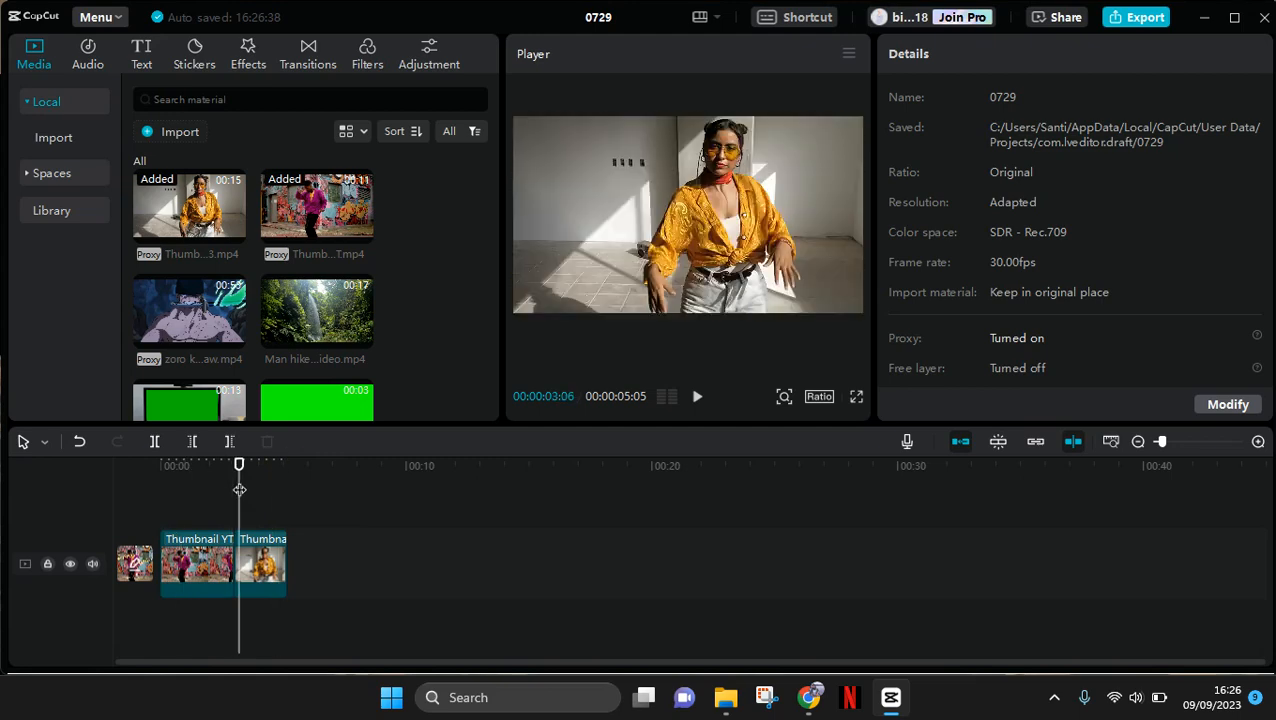
pyautogui.click(258, 587)
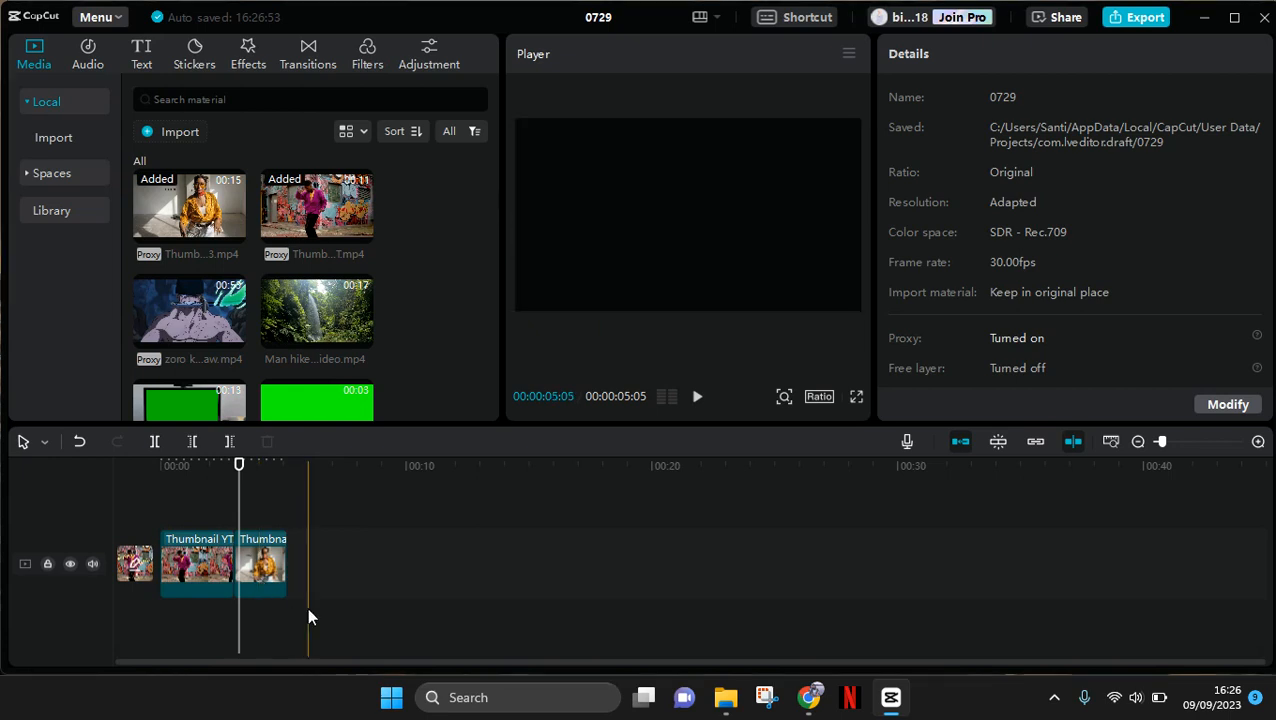
# Select both dance clips and create a compound clip from them.
pyautogui.click(260, 560)
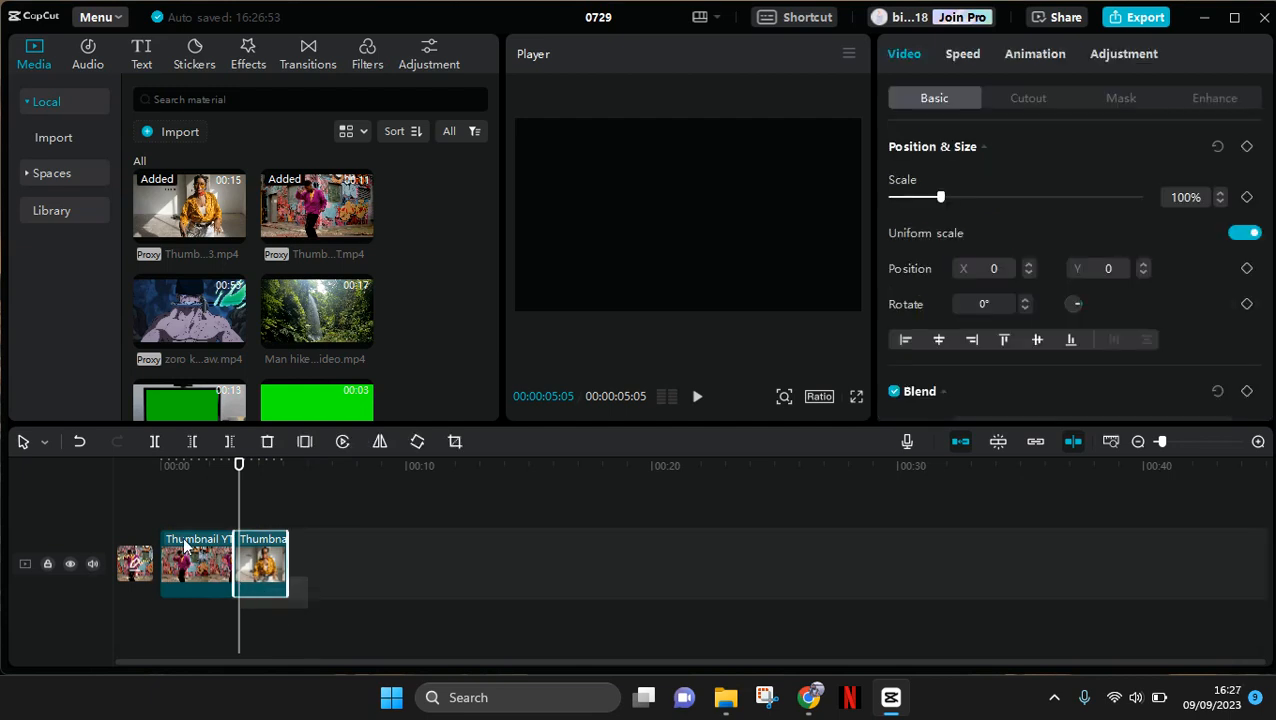
pyautogui.click(196, 563)
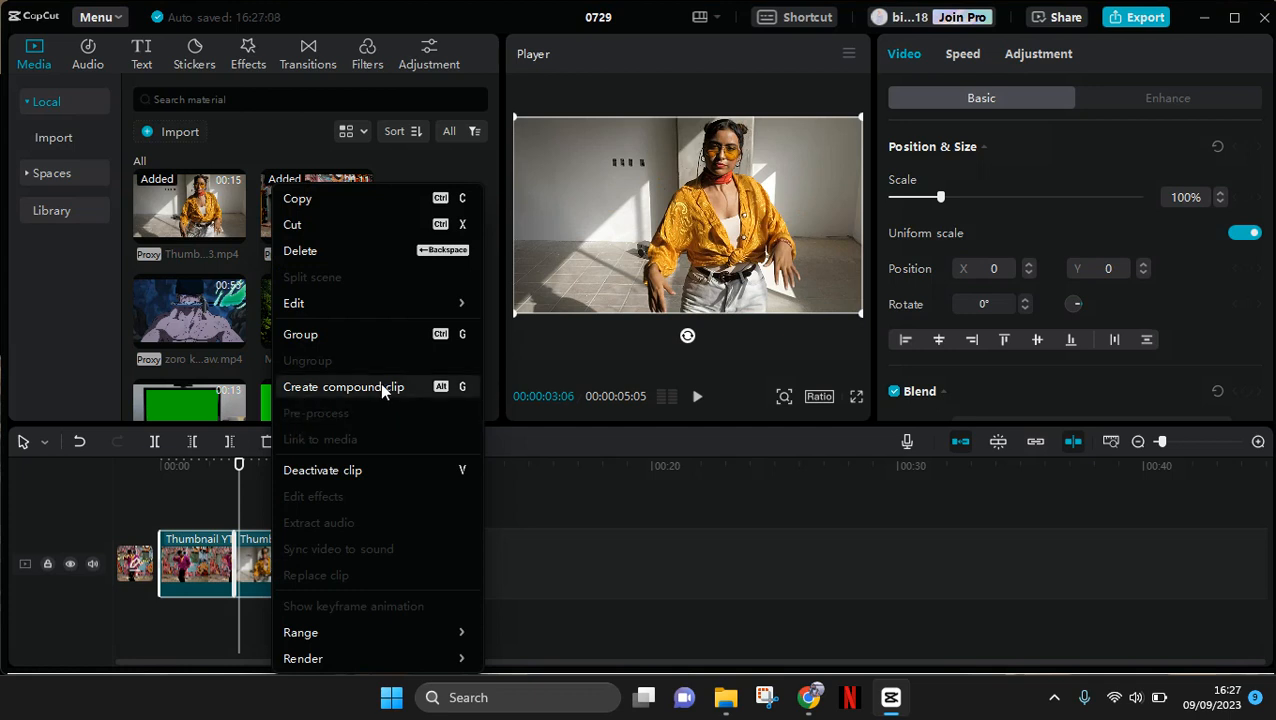
pyautogui.click(343, 386)
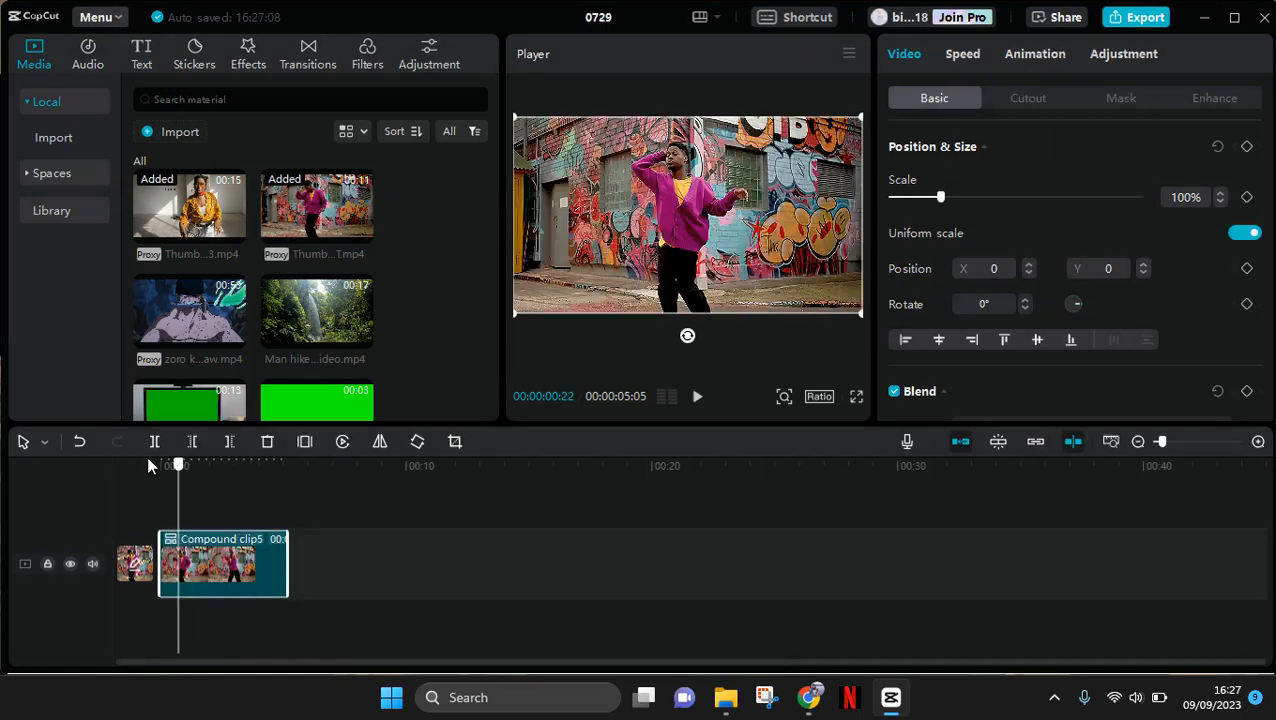
# Rewind the compound clip to its start and reveal the Motion blur option in Video > Basic.
pyautogui.moveTo(178, 464); pyautogui.dragTo(162, 464)
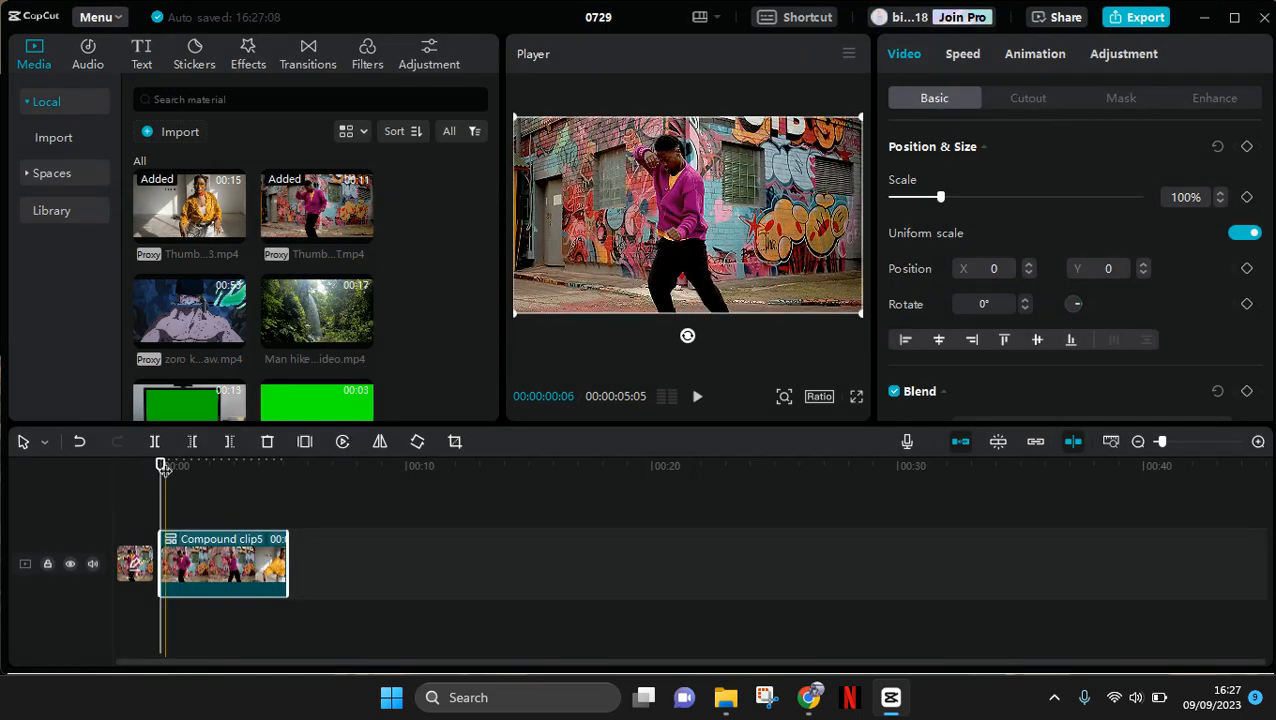
pyautogui.click(160, 463)
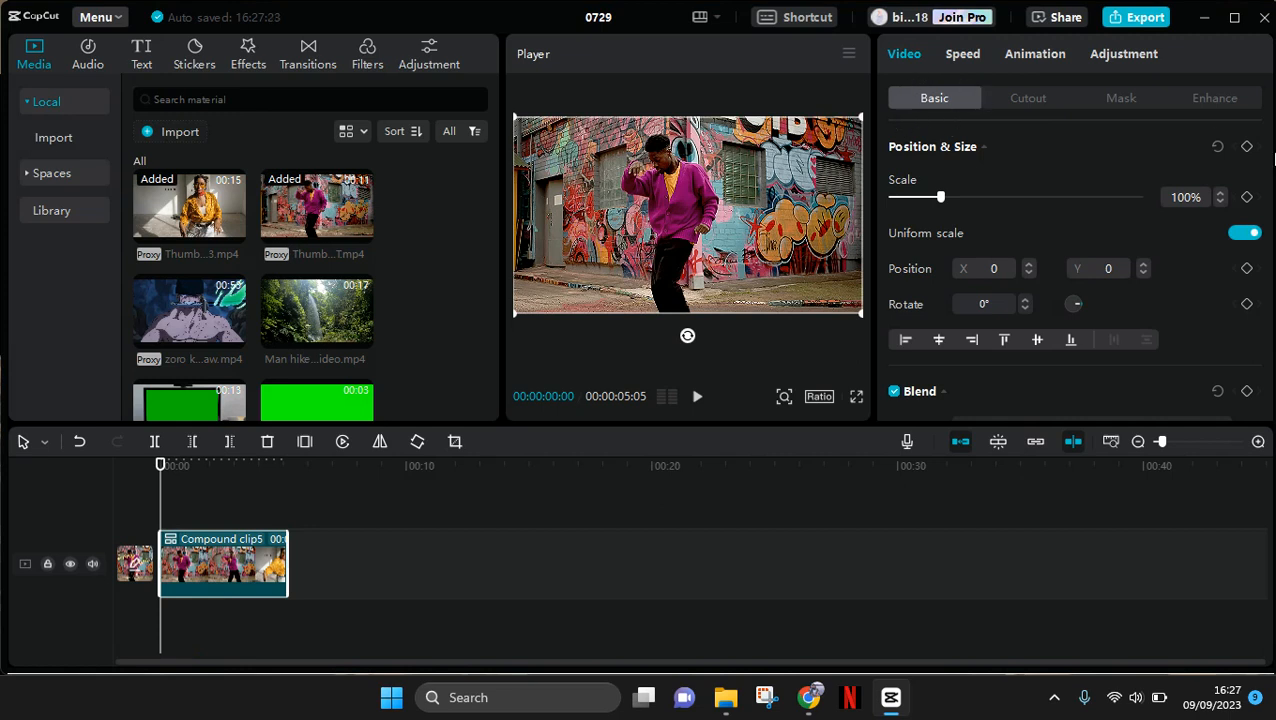
pyautogui.scroll(-3)
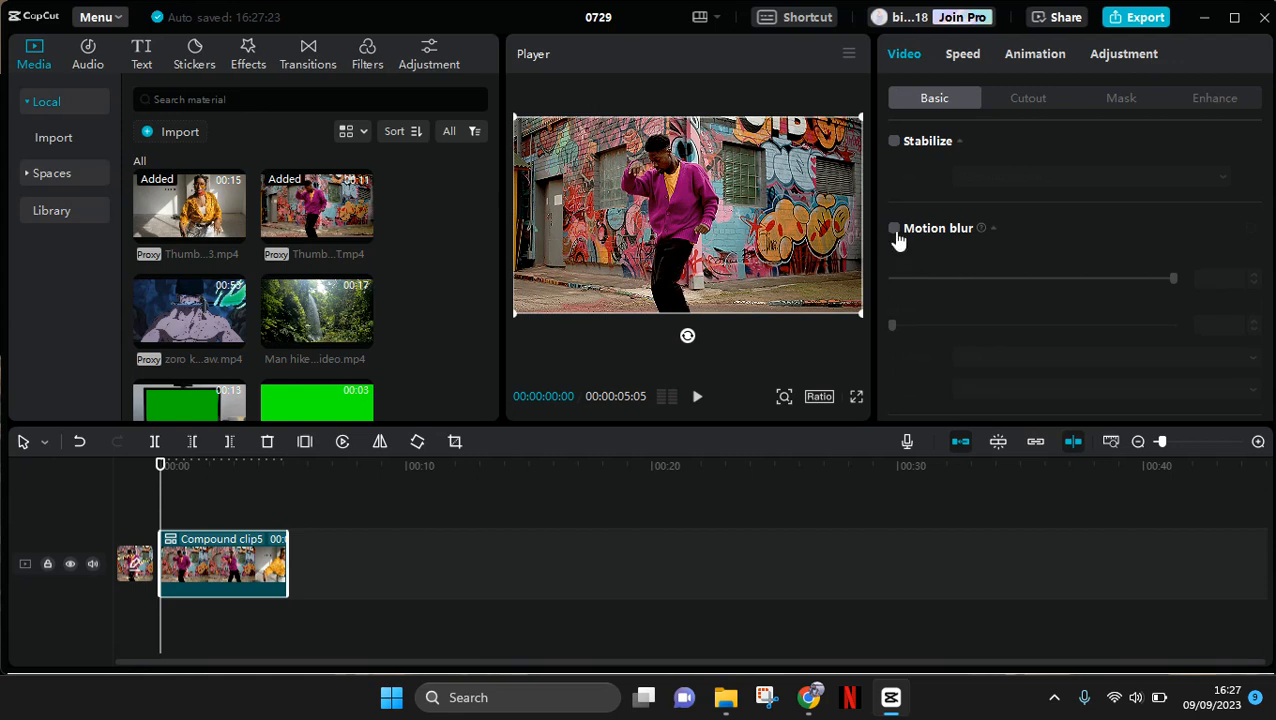
# Enable Motion blur at Blur 100, Direction Both, 6 times and start playback once processed.
pyautogui.click(893, 228)
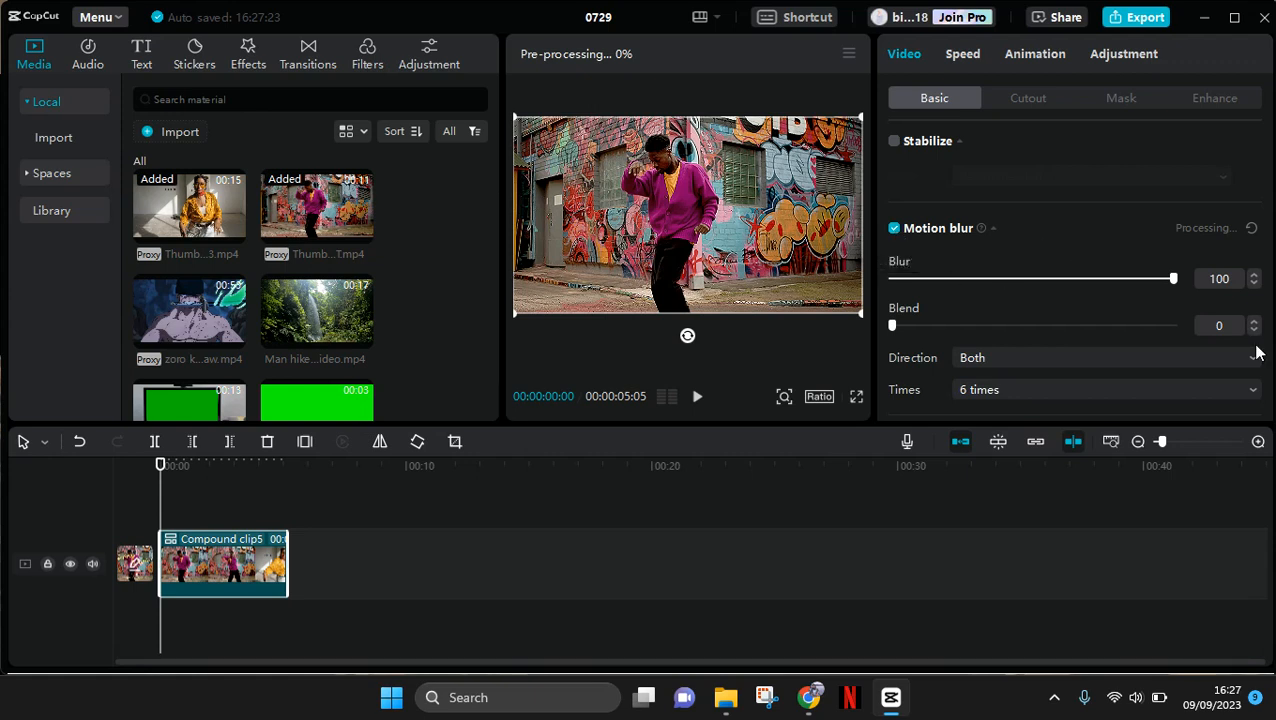
pyautogui.moveTo(1210, 285)
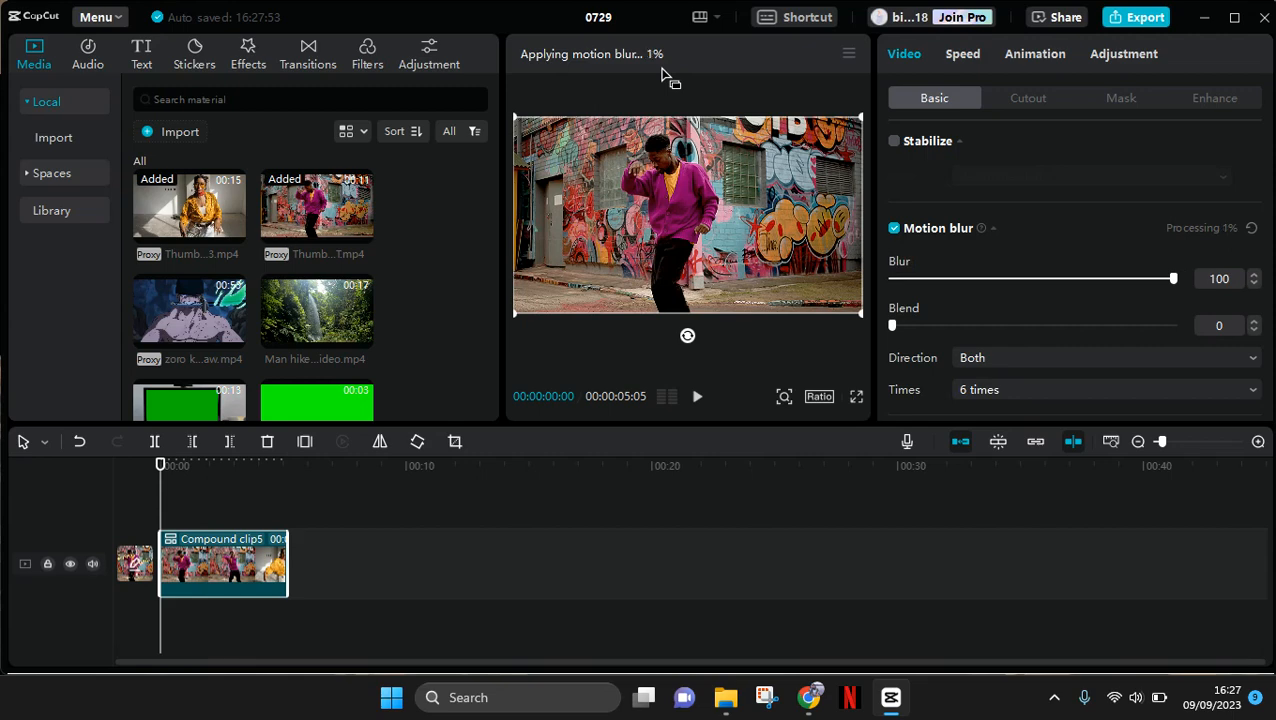
pyautogui.moveTo(547, 452)
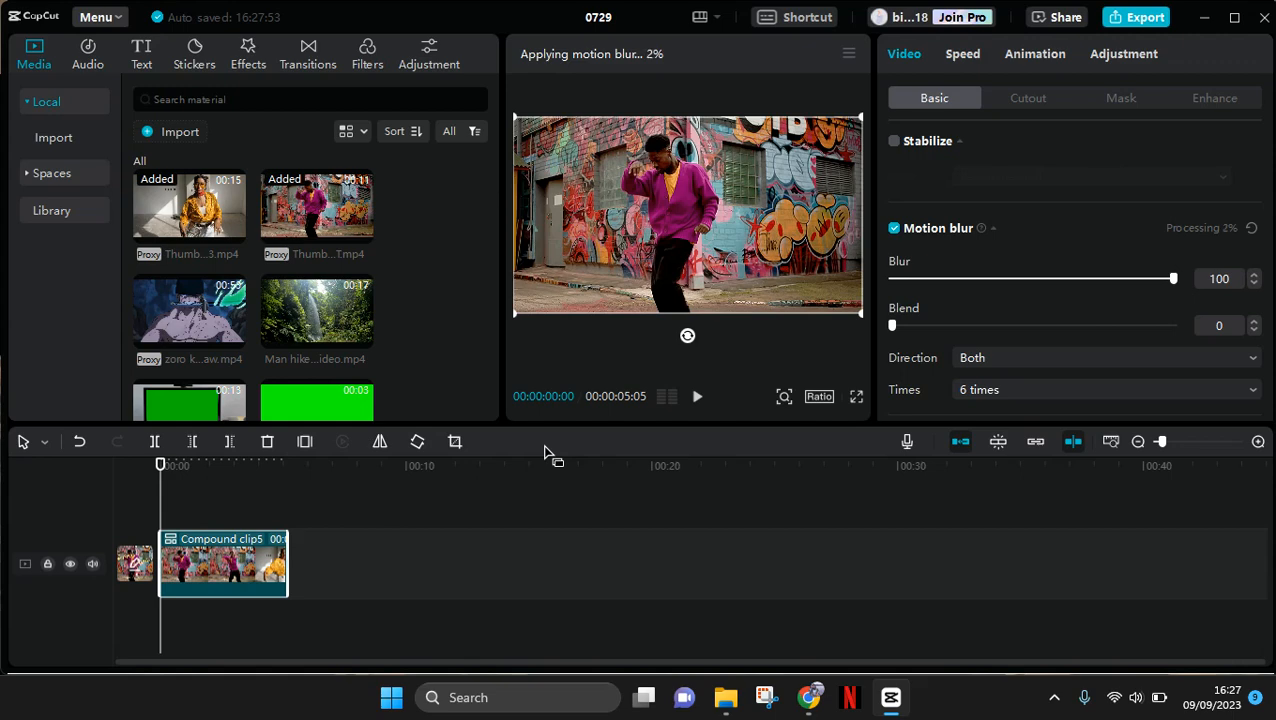
pyautogui.moveTo(635, 88)
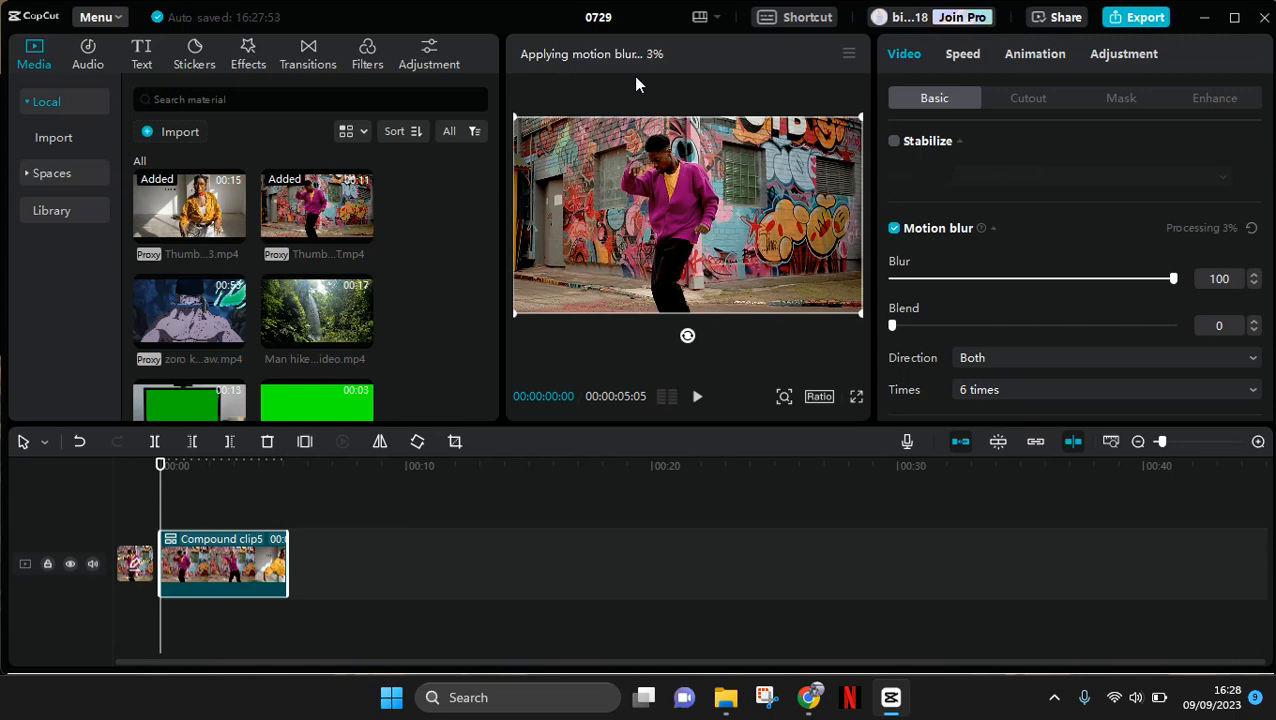
pyautogui.click(697, 396)
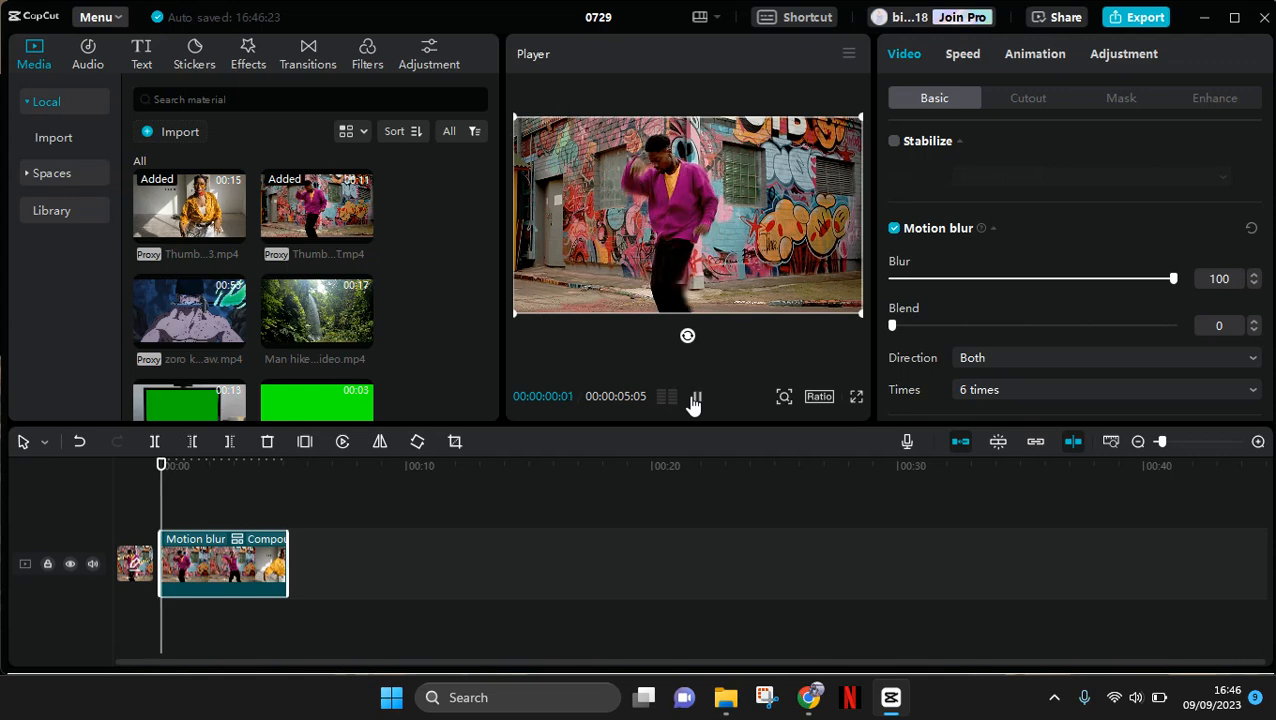
# Play the motion-blurred compound clip through to its end in the Player.
pyautogui.click(694, 397)
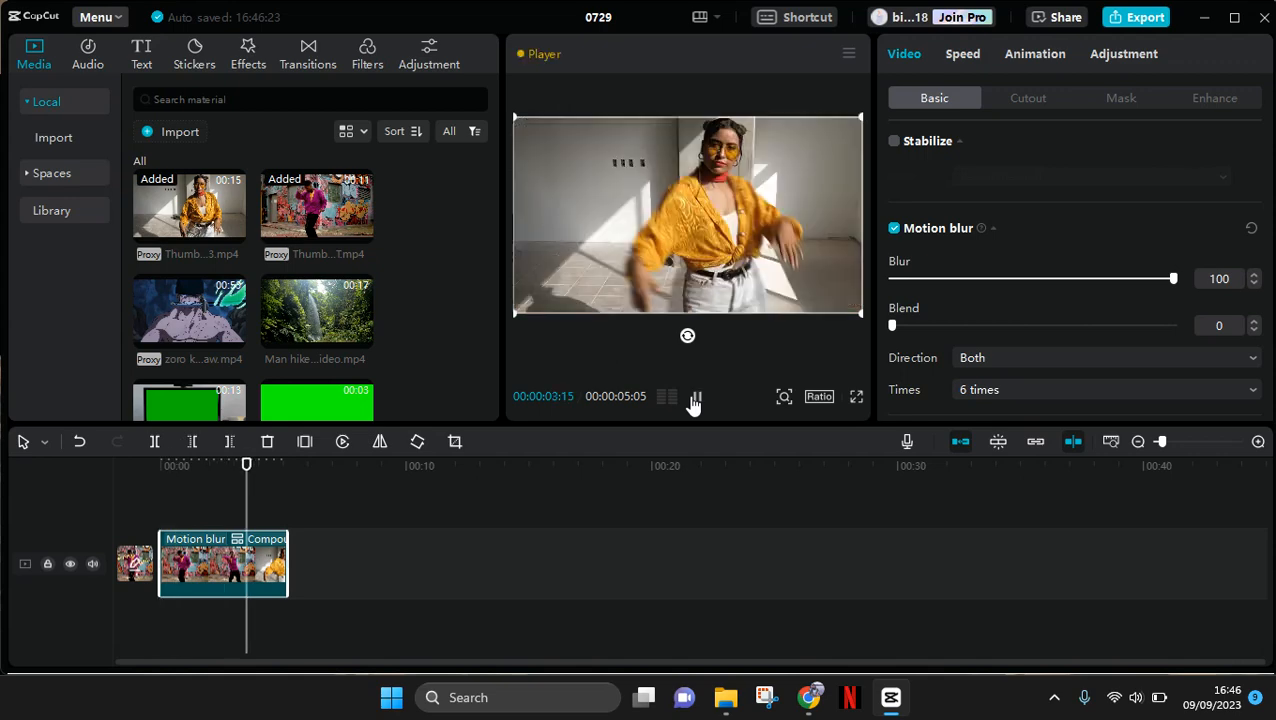
pyautogui.click(694, 404)
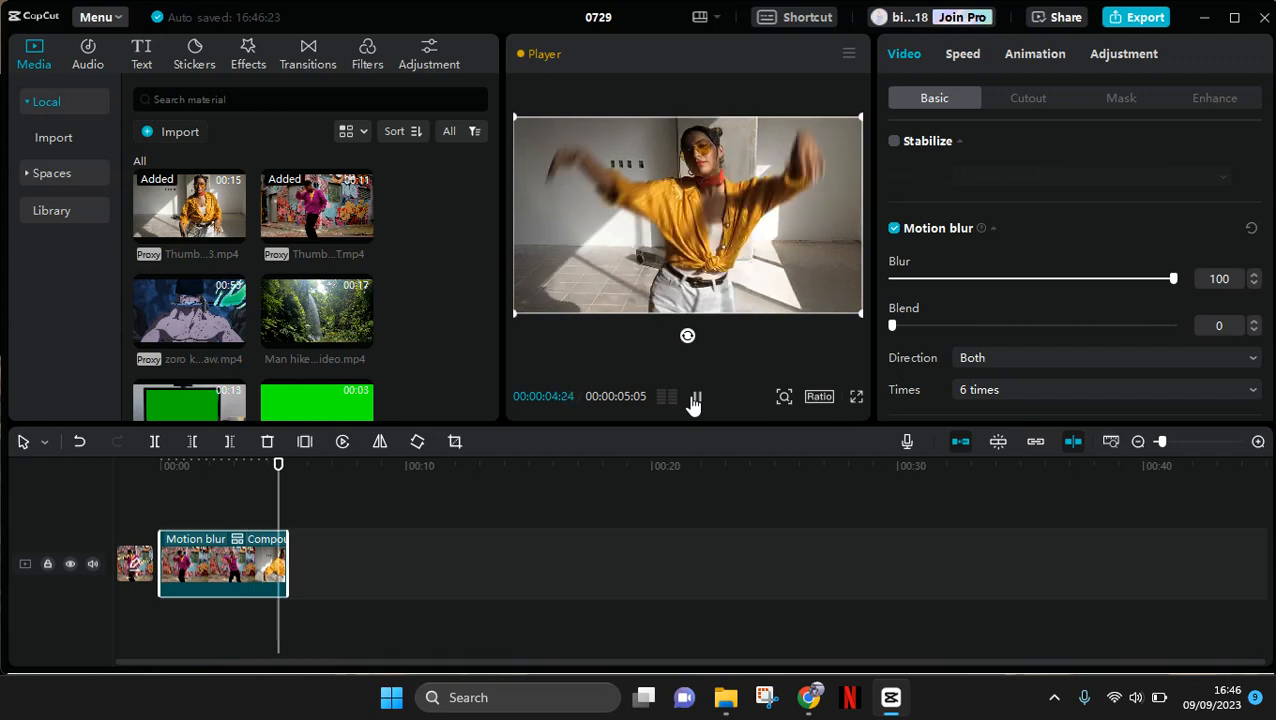
pyautogui.click(694, 396)
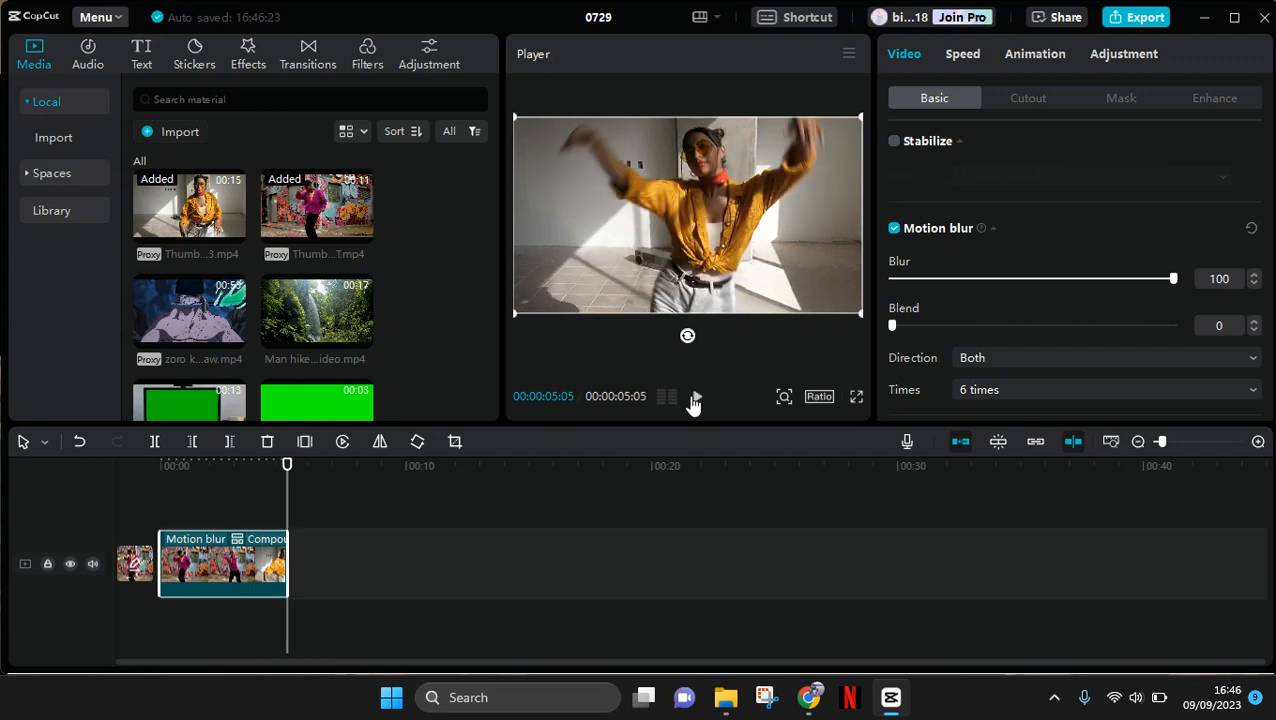